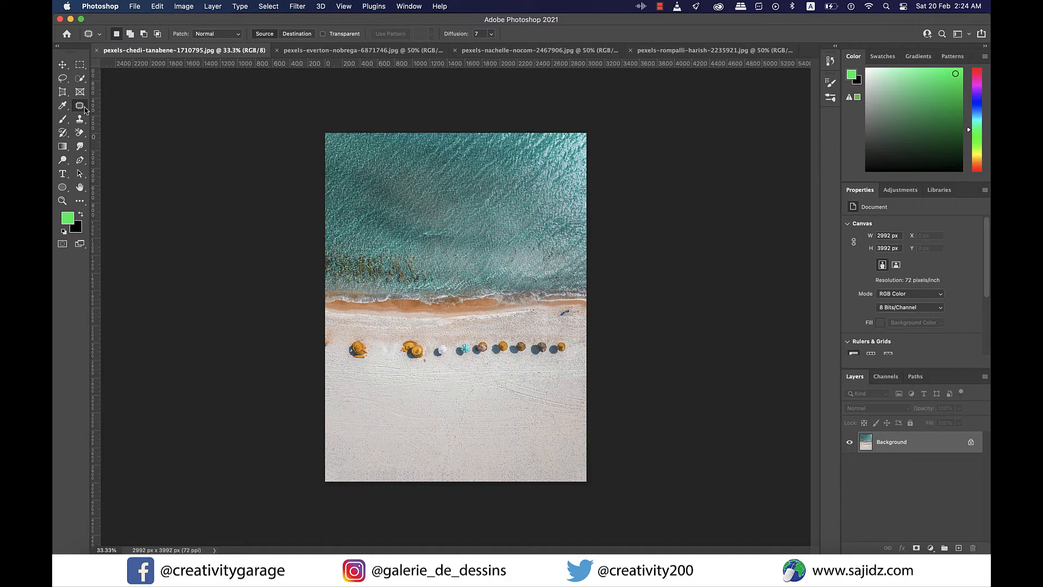
# - Select the Patch Tool from the healing tools group
pyautogui.click(63, 106)
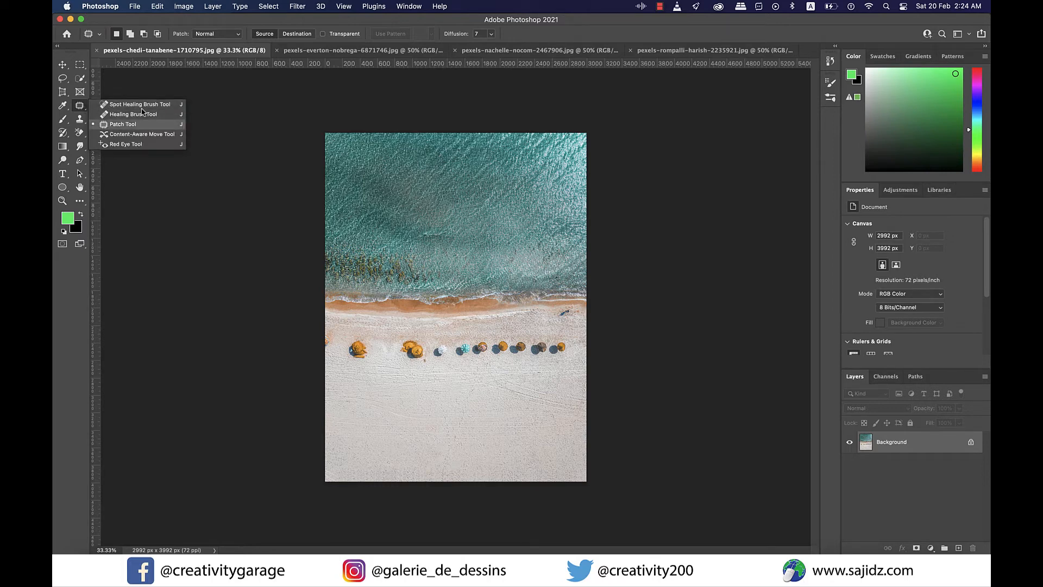
pyautogui.click(123, 123)
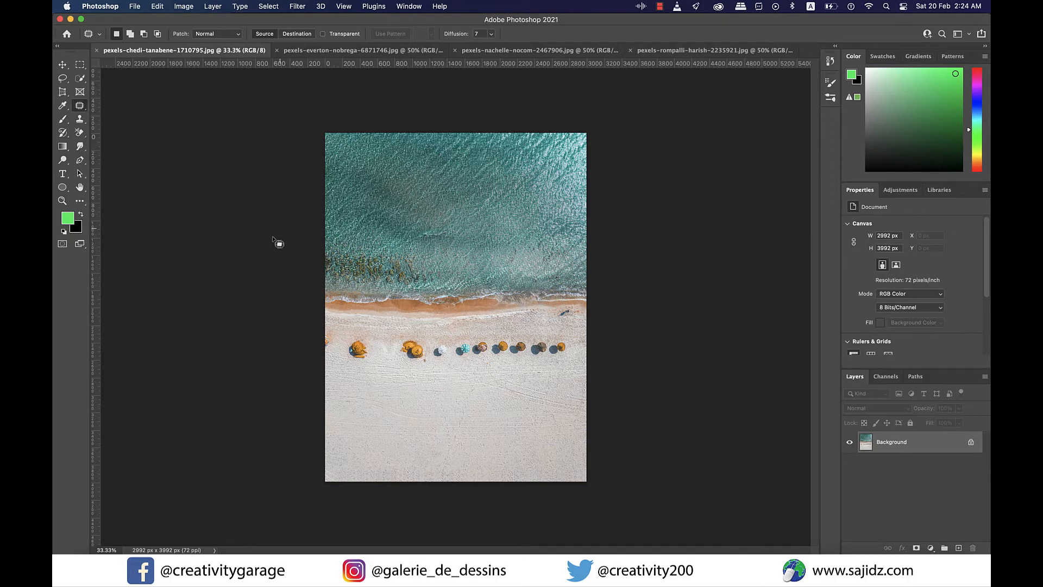
pyautogui.moveTo(331, 196)
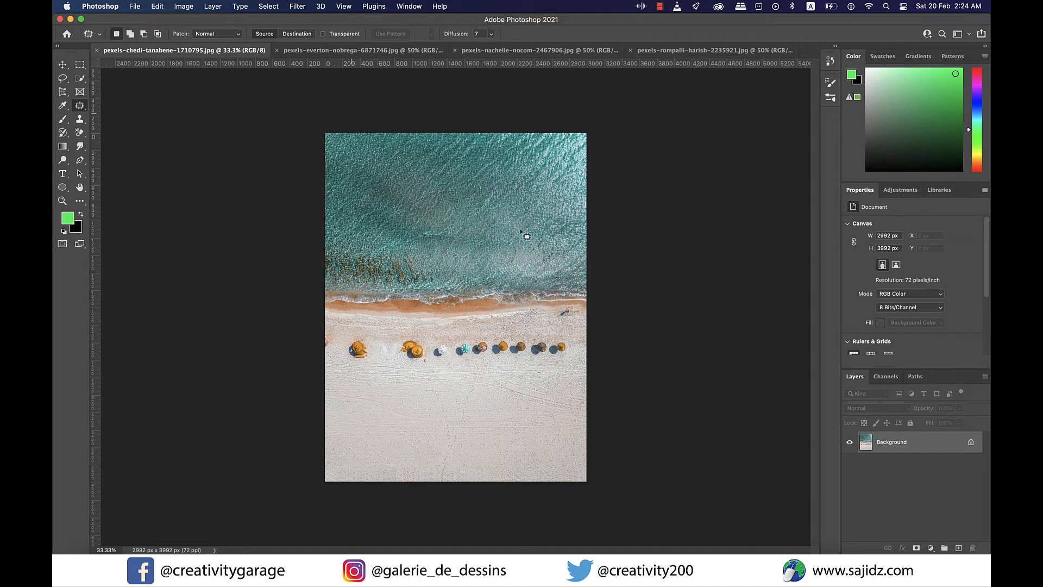
pyautogui.moveTo(303, 47)
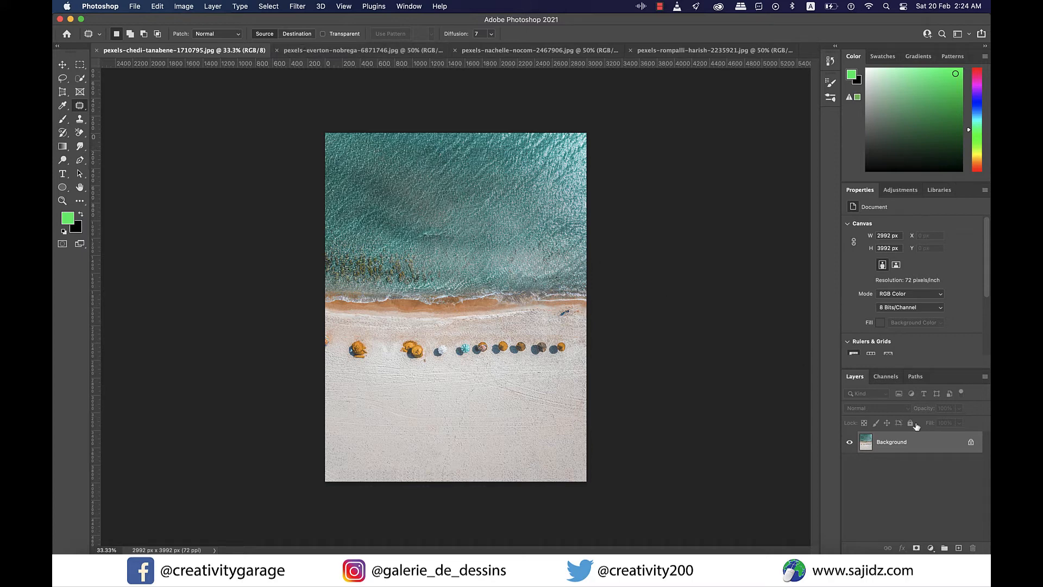
pyautogui.moveTo(964, 450)
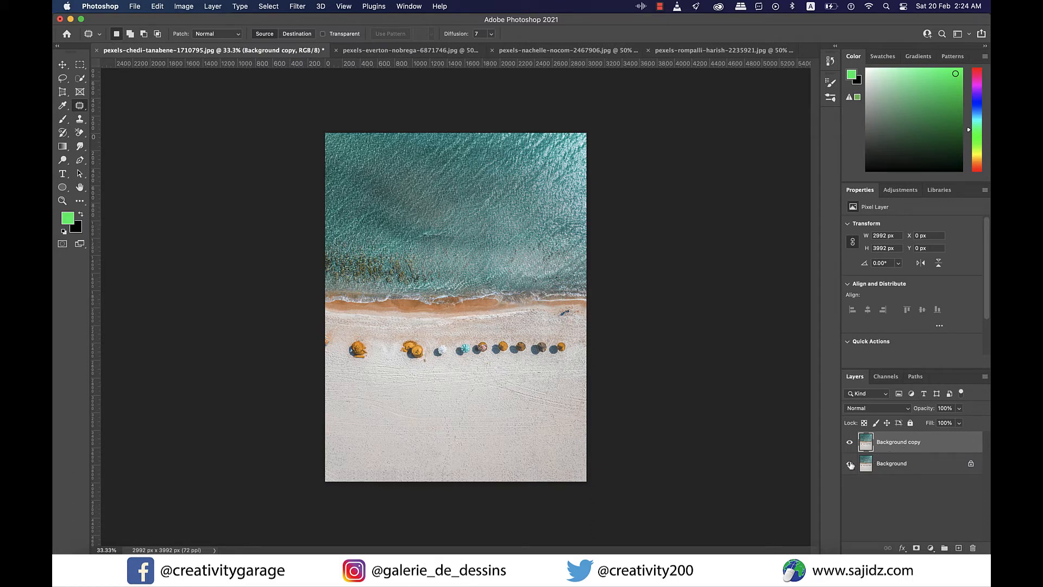
pyautogui.moveTo(891, 528)
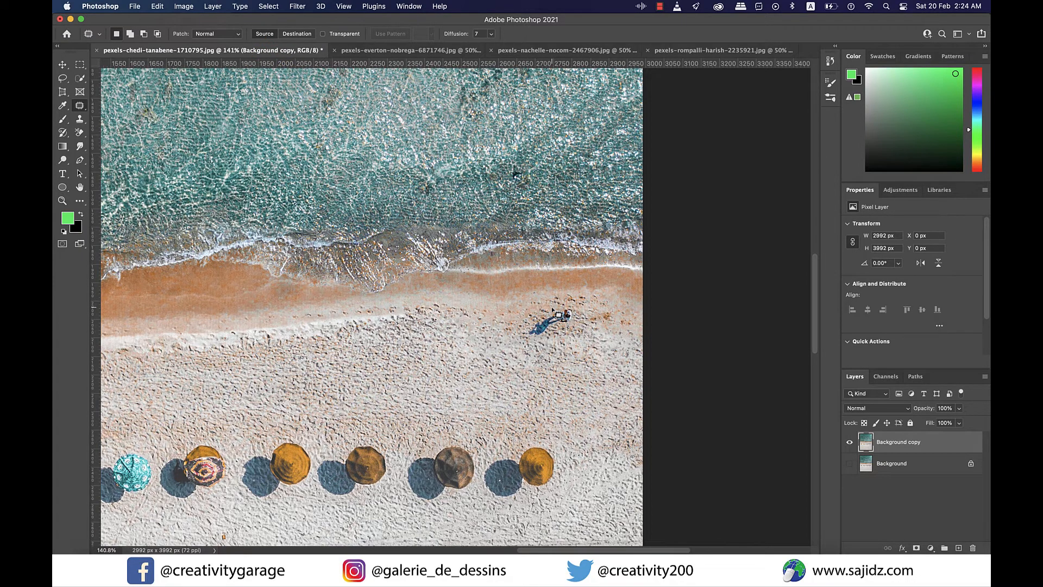
# - Outline the lone person on the sand and patch them out with nearby clean sand
pyautogui.moveTo(536, 326); pyautogui.dragTo(583, 317)
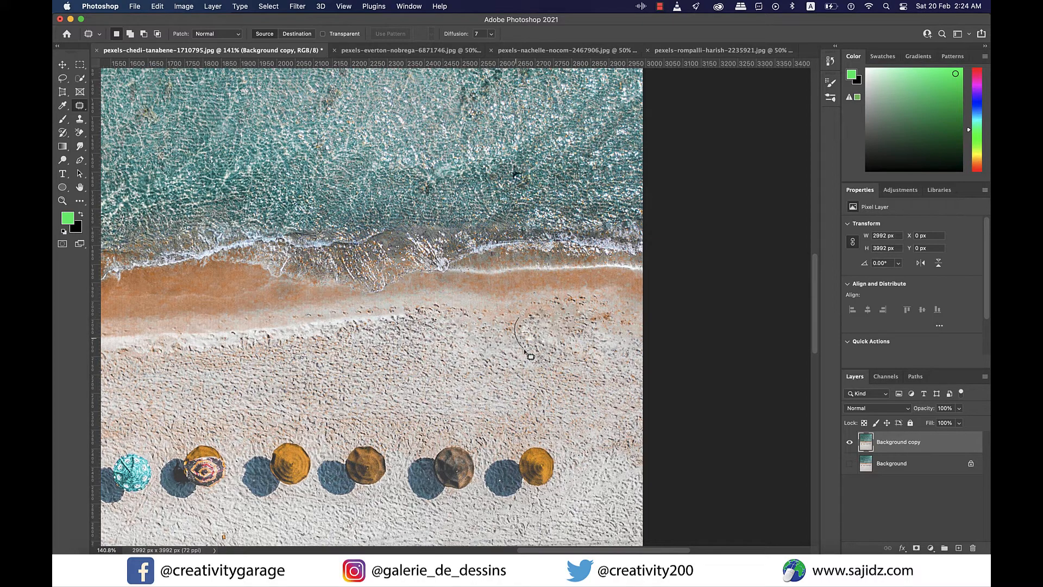
pyautogui.moveTo(523, 323); pyautogui.dragTo(533, 336)
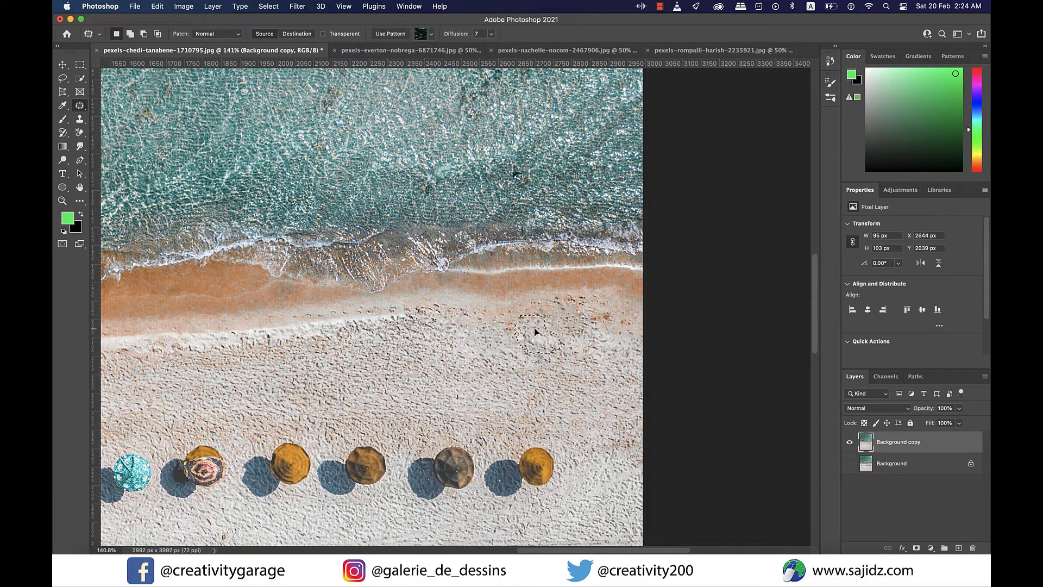
pyautogui.moveTo(539, 336); pyautogui.dragTo(568, 336)
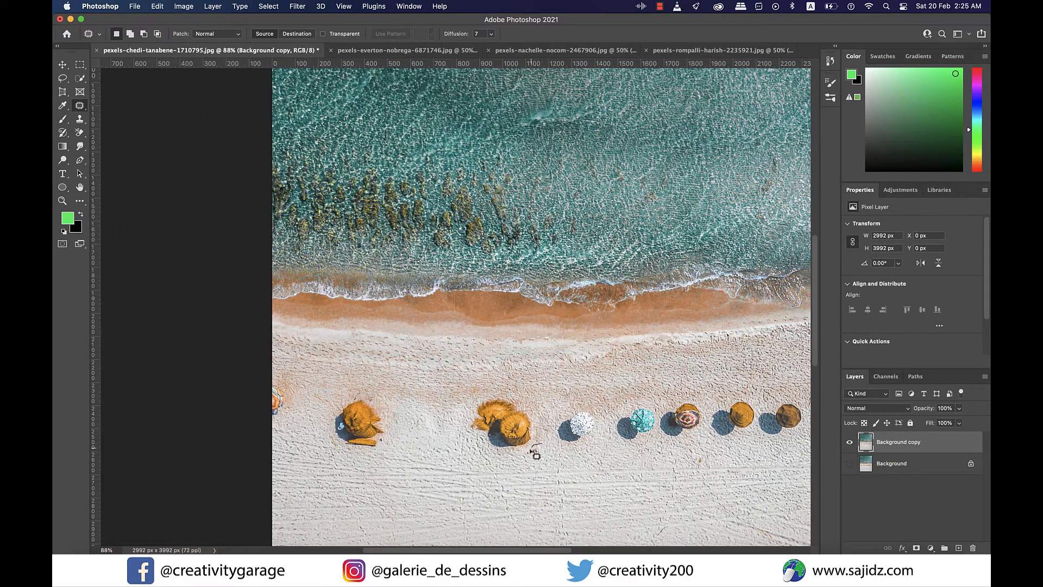
# - Select the leftmost orange umbrella and cover it with plain sand
pyautogui.moveTo(532, 452); pyautogui.dragTo(556, 466)
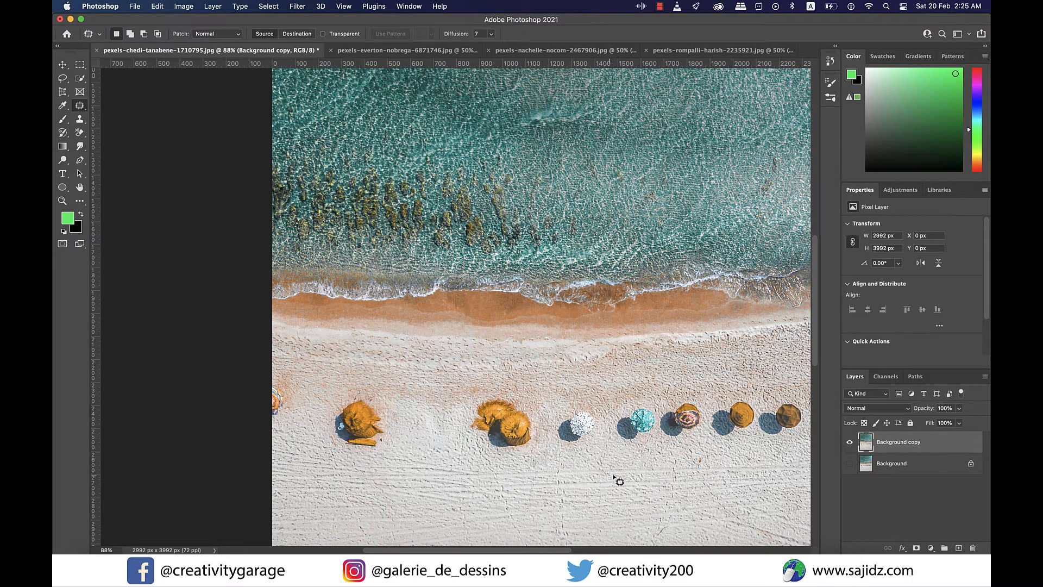
pyautogui.moveTo(397, 402)
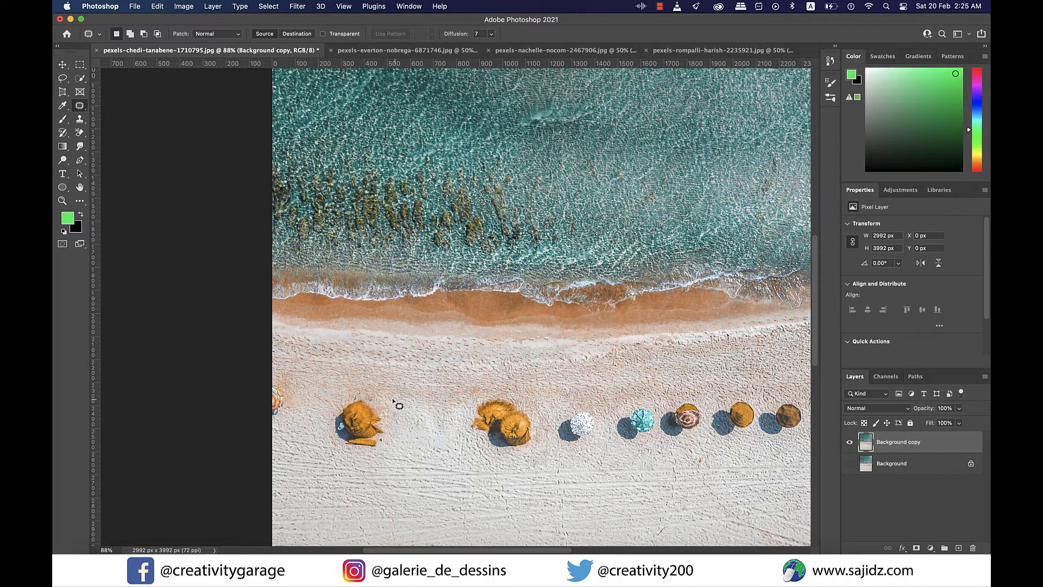
pyautogui.click(79, 64)
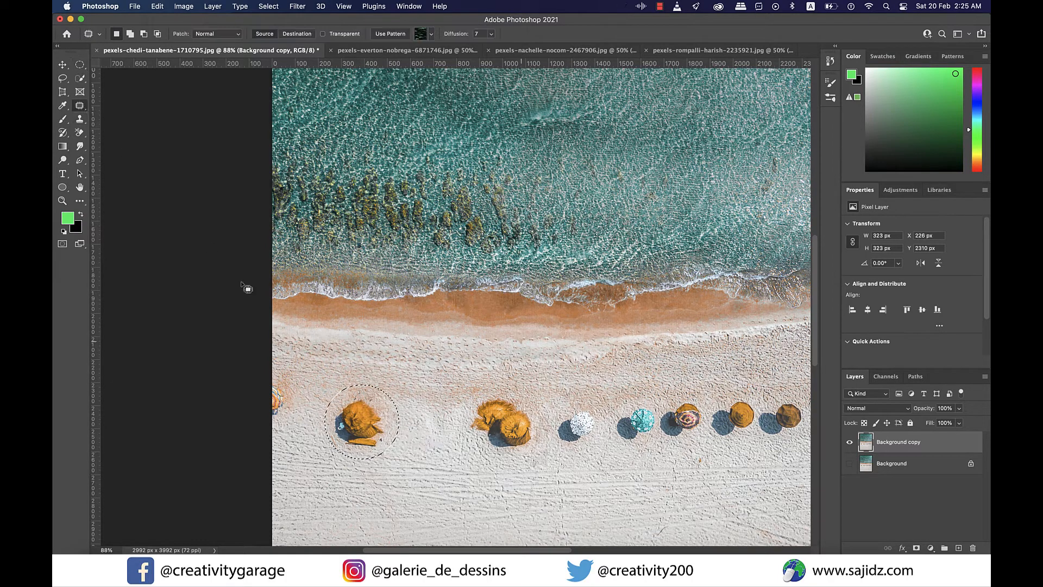
pyautogui.moveTo(363, 423); pyautogui.dragTo(420, 423)
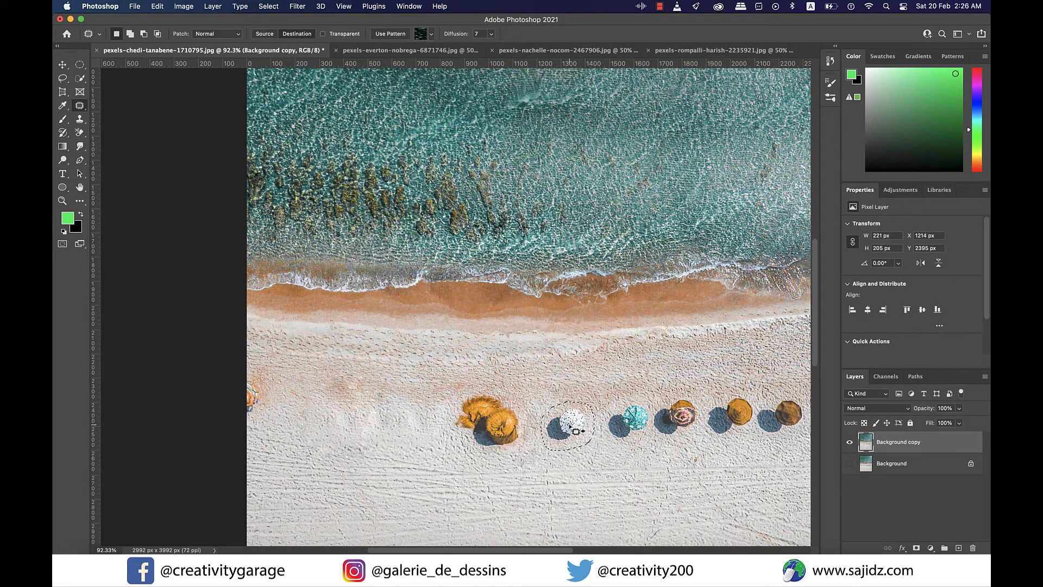
# - Drag the white umbrella selection in Destination mode to place a copy in the left gap
pyautogui.moveTo(568, 426); pyautogui.dragTo(376, 425)
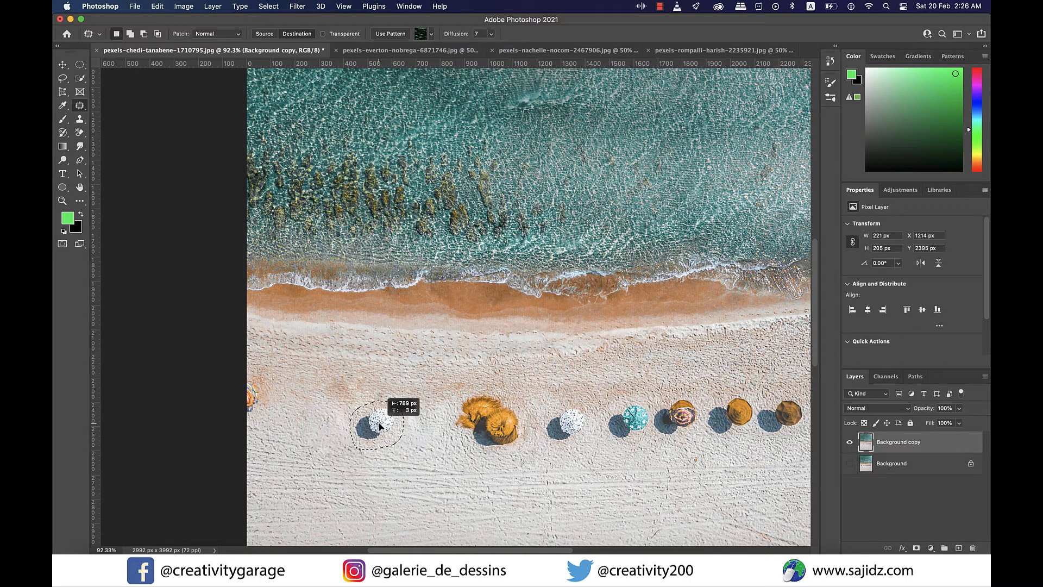
pyautogui.moveTo(383, 429); pyautogui.dragTo(390, 420)
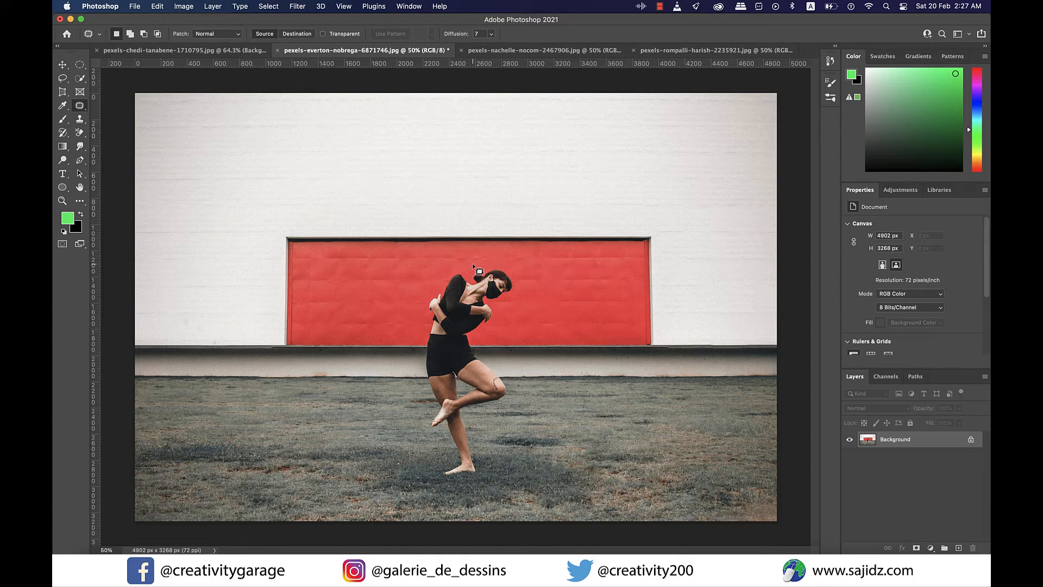
# - Outline the dancer and patch her out with empty red wall and grass
pyautogui.moveTo(478, 272); pyautogui.dragTo(416, 330)
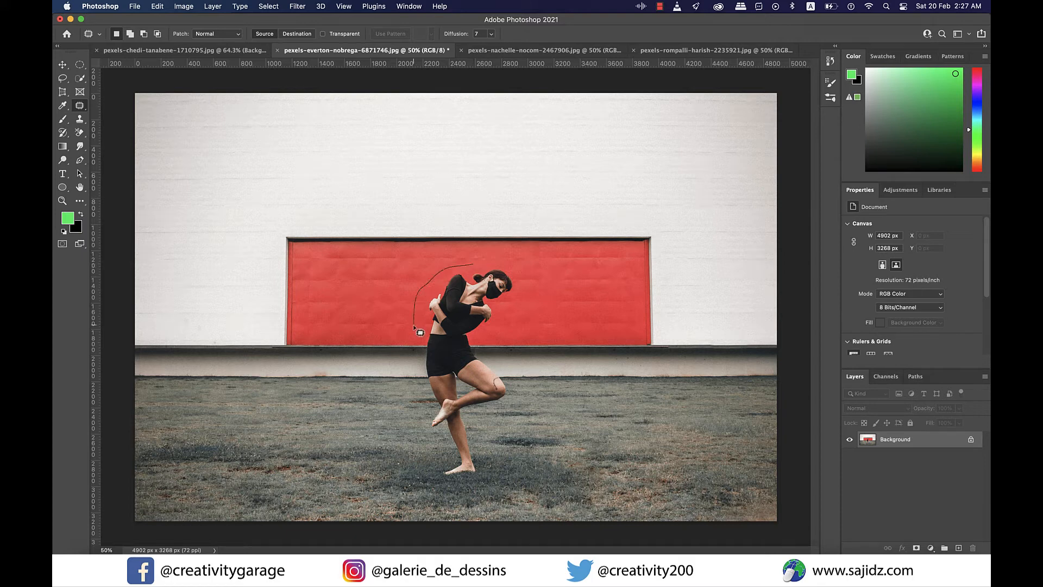
pyautogui.moveTo(417, 330); pyautogui.dragTo(518, 303)
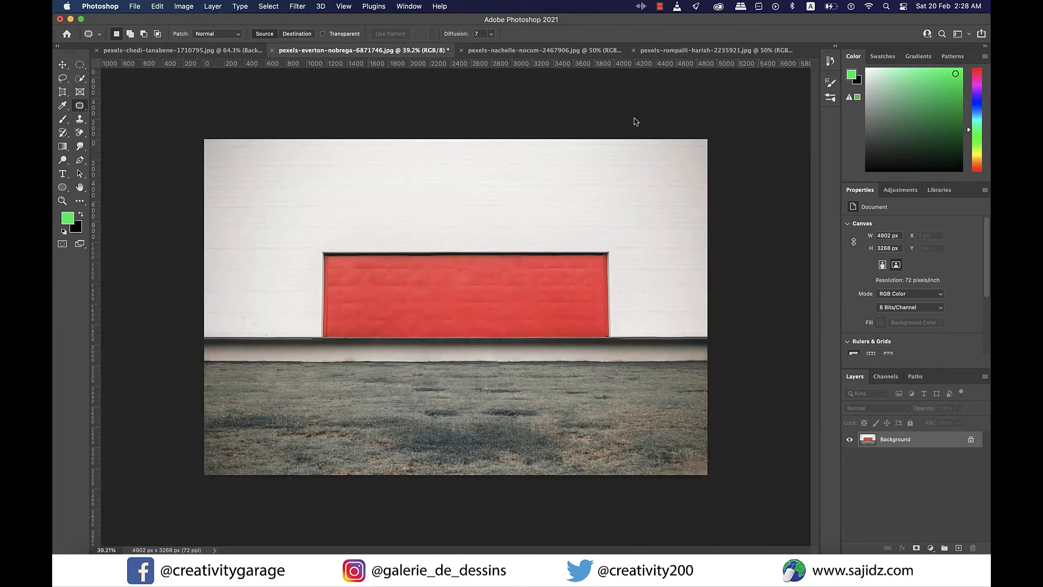
pyautogui.click(714, 50)
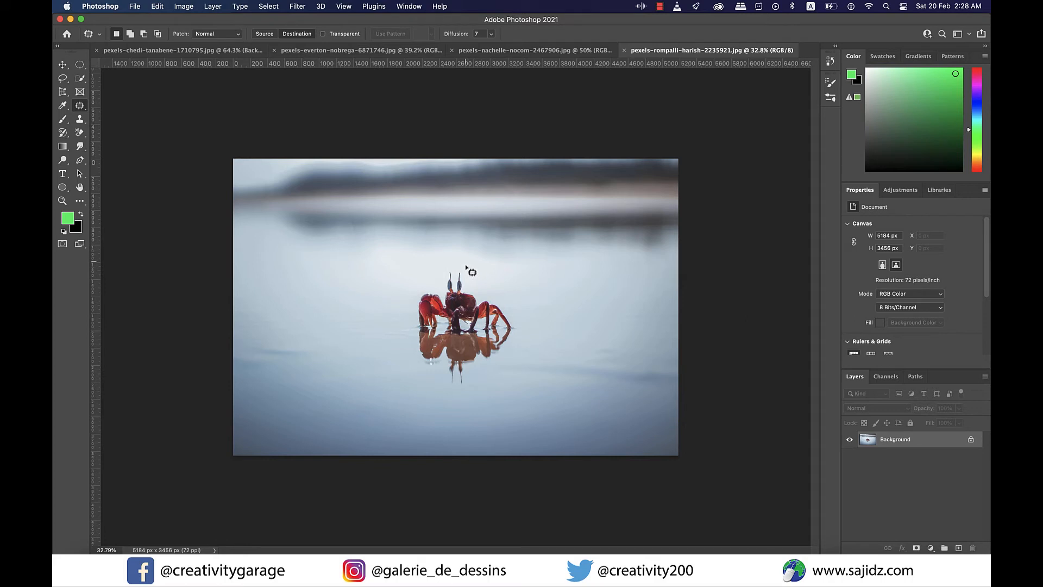
# - Outline the crab with its reflection, place a copy to its left, then switch to the street photo
pyautogui.moveTo(470, 270); pyautogui.dragTo(416, 331)
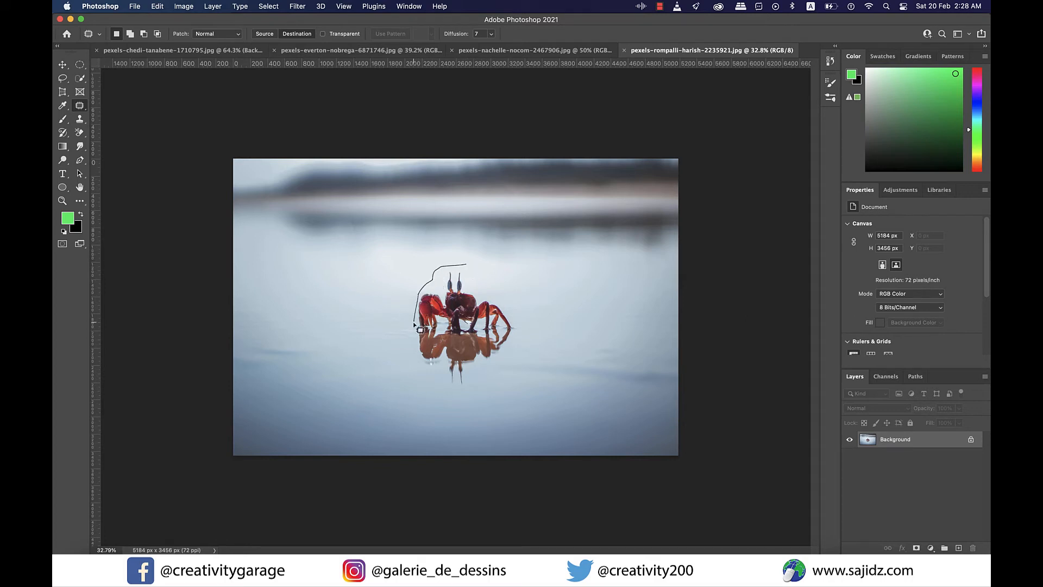
pyautogui.moveTo(413, 329); pyautogui.dragTo(493, 376)
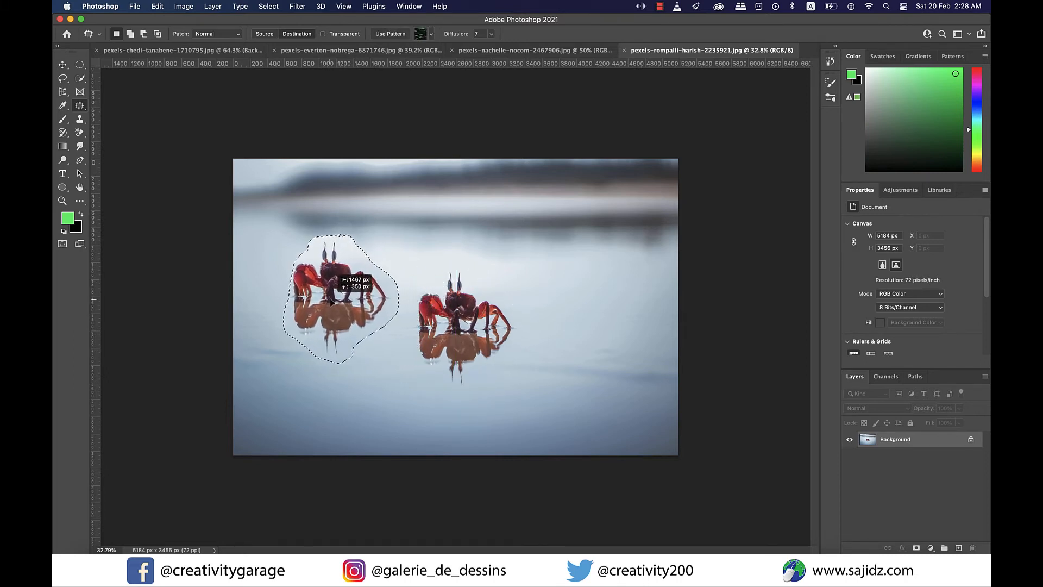
pyautogui.moveTo(333, 300); pyautogui.dragTo(342, 313)
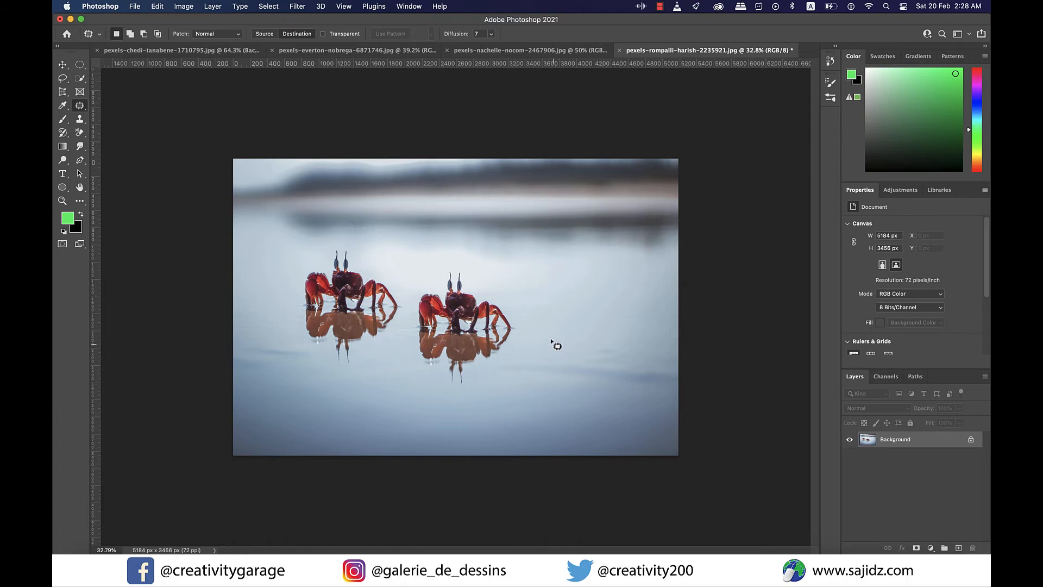
pyautogui.moveTo(508, 394)
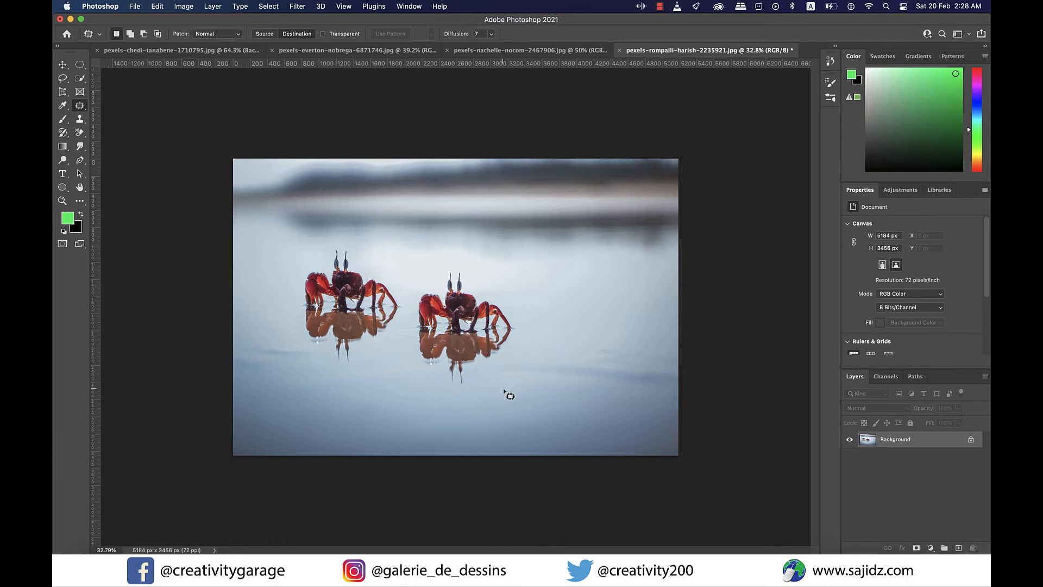
pyautogui.click(526, 50)
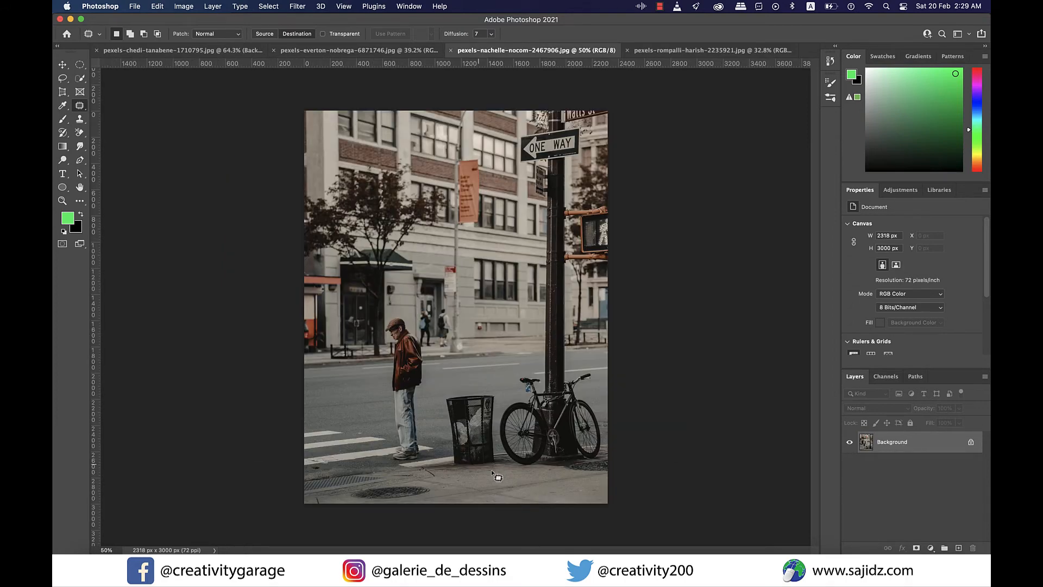